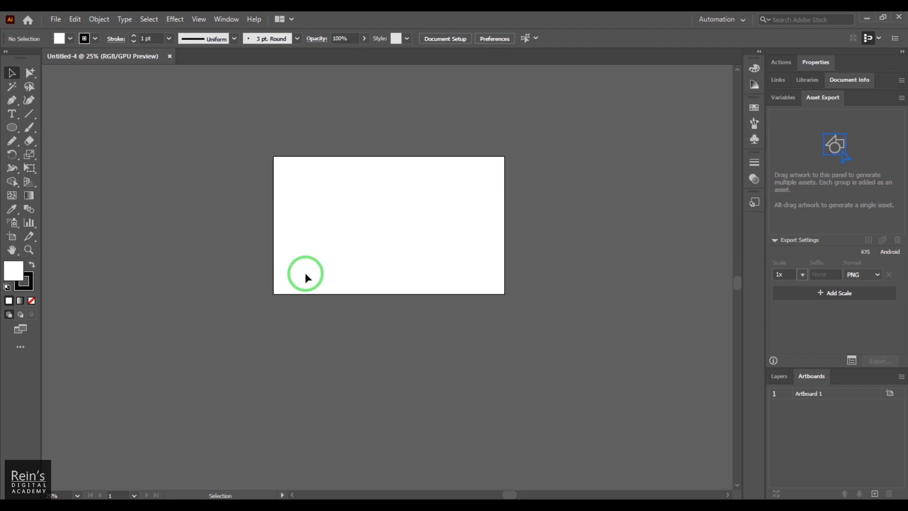
mouse_move(237, 33)
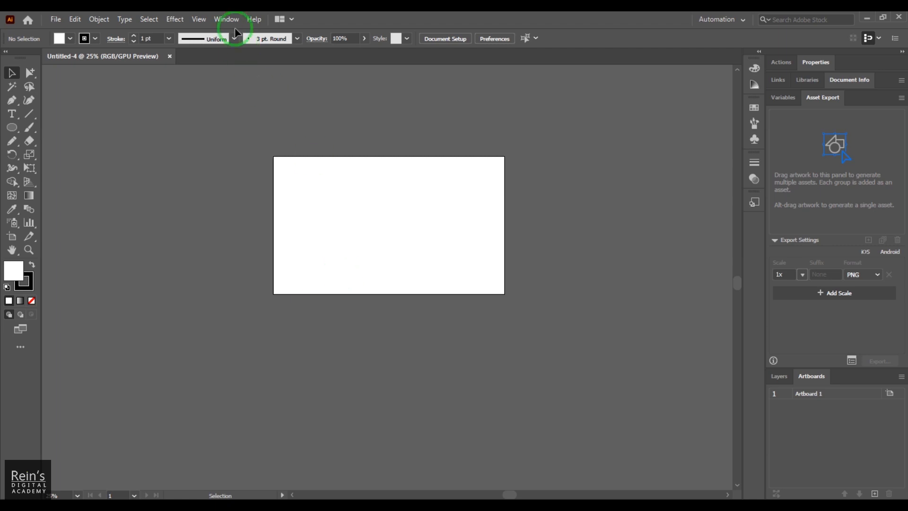
Add Artboards 2, 3 and 4 from the Artboards panel so four blank artboards sit in a row
click(226, 19)
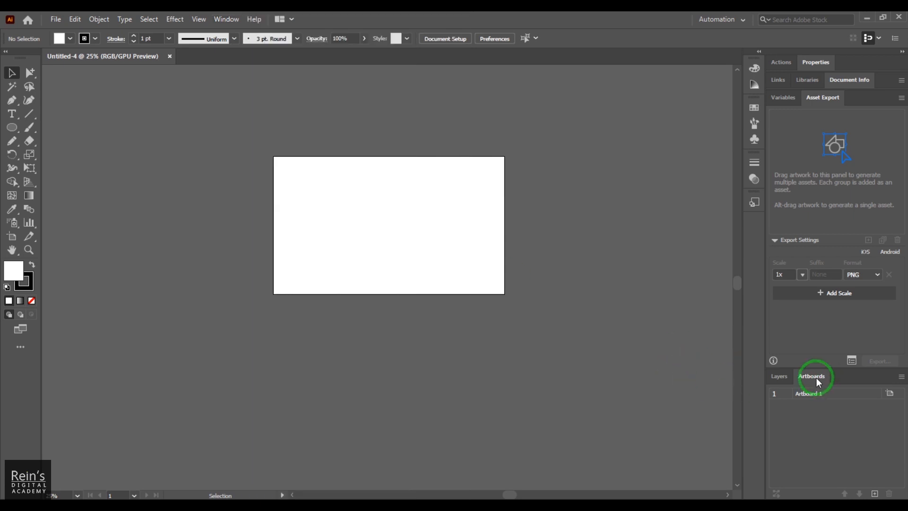
click(810, 393)
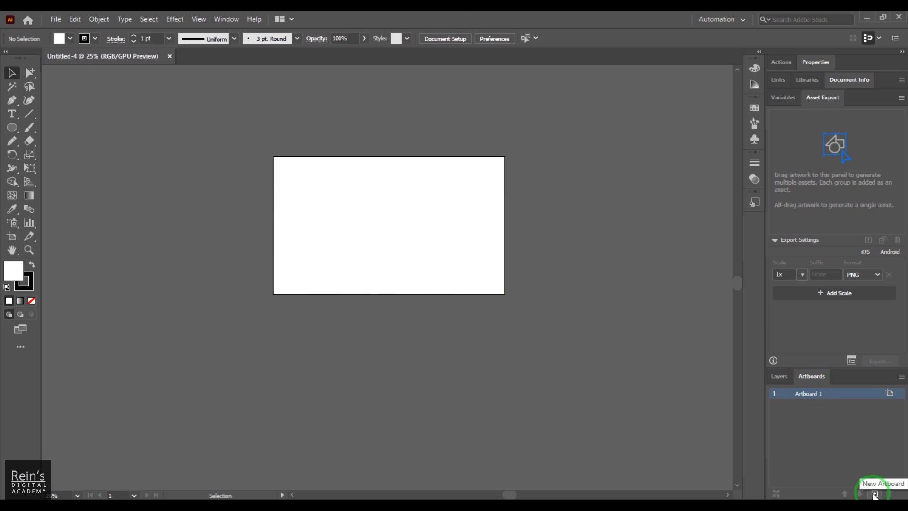
click(873, 493)
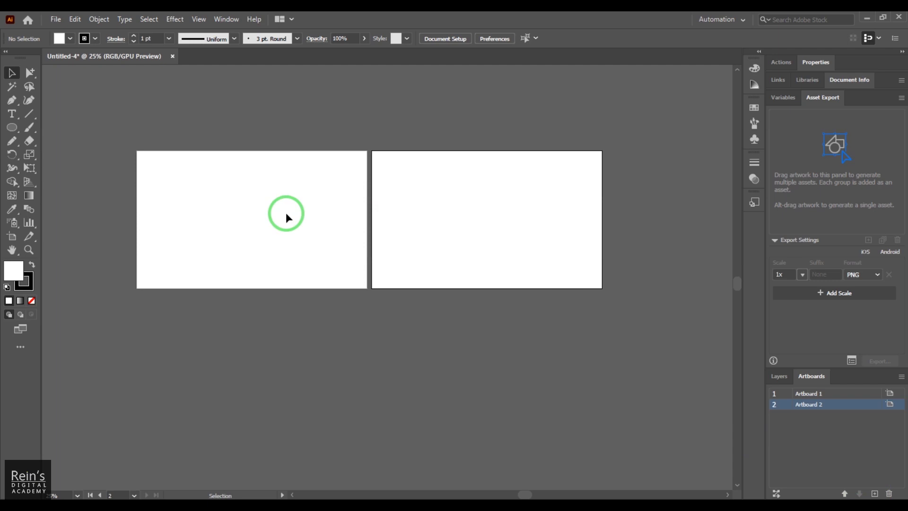
mouse_move(524, 355)
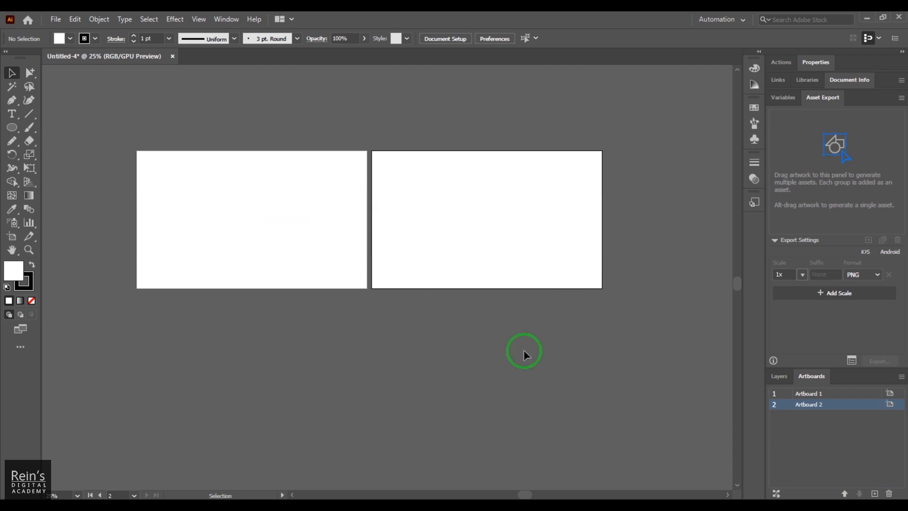
click(874, 494)
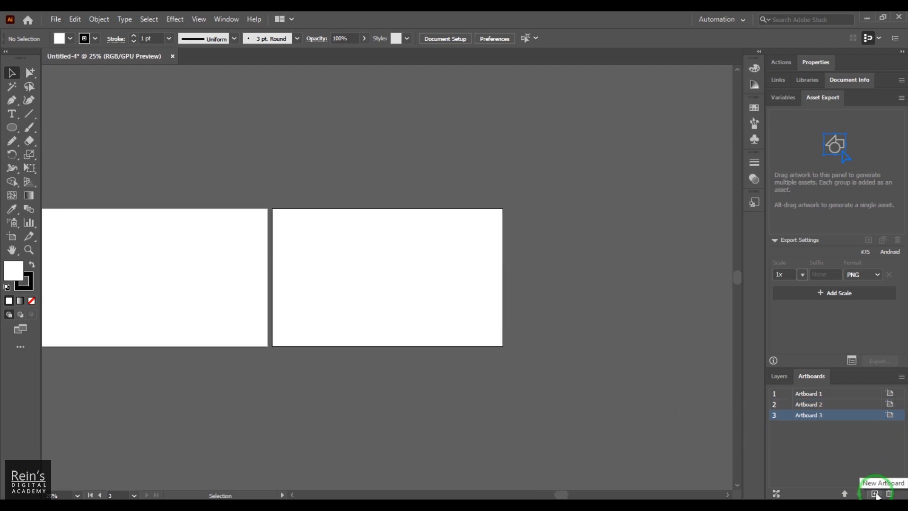
click(874, 494)
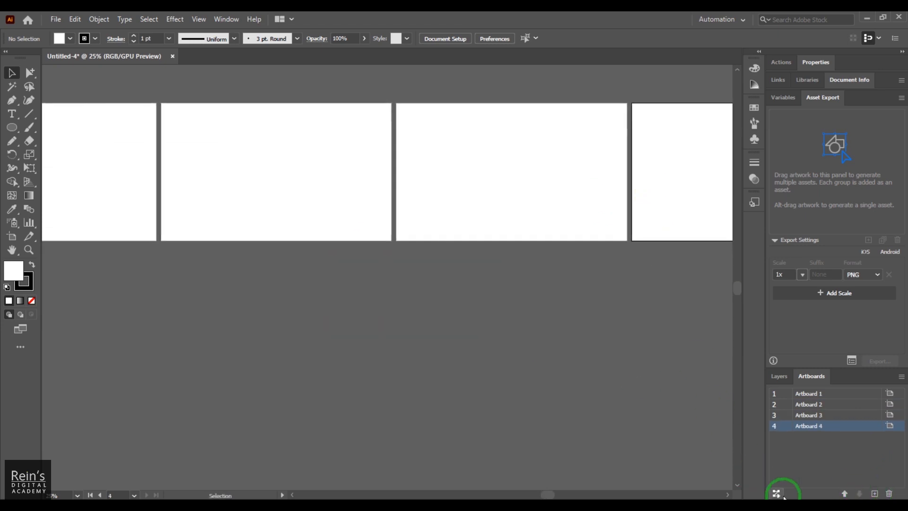
mouse_move(776, 493)
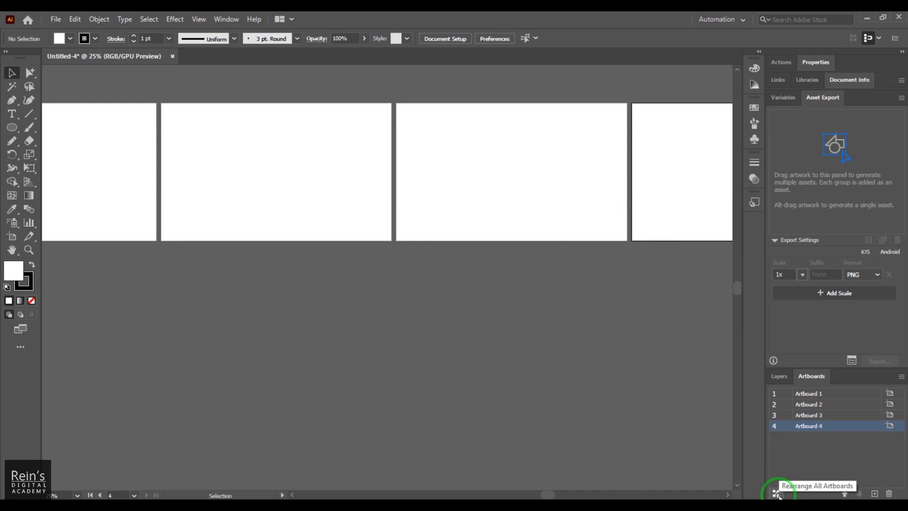
Rearrange all artboards as Grid by Column with 3 rows
click(776, 492)
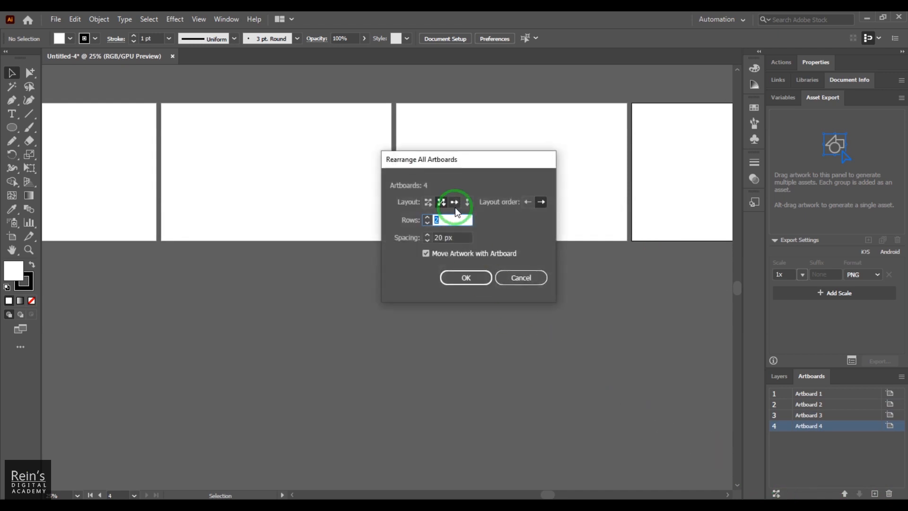
click(442, 201)
text(3)
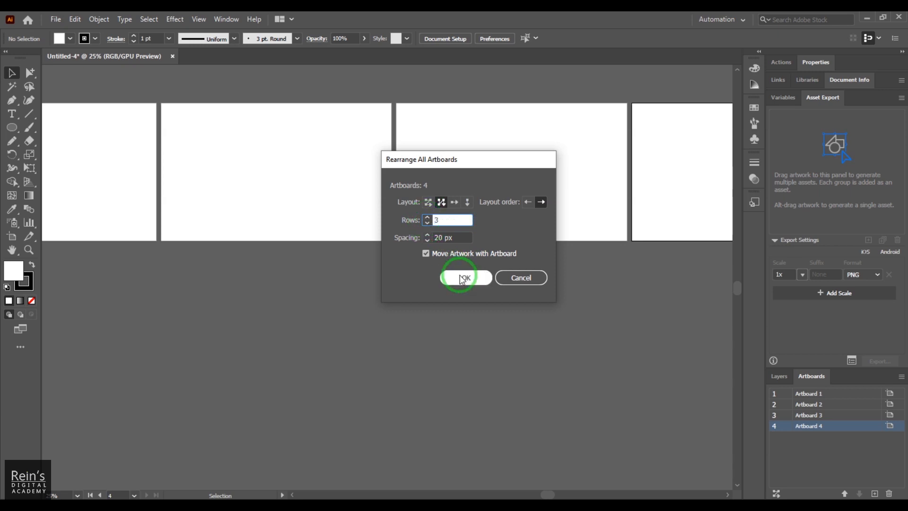
click(464, 277)
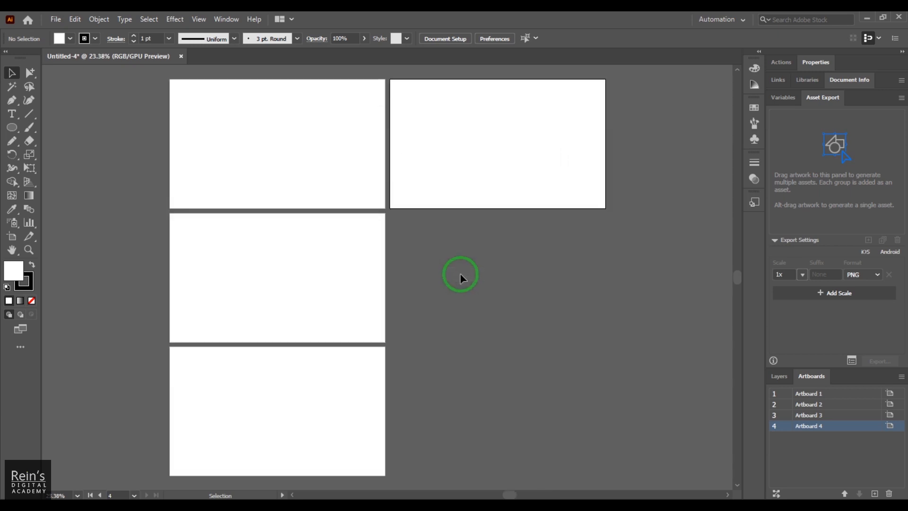
mouse_move(460, 265)
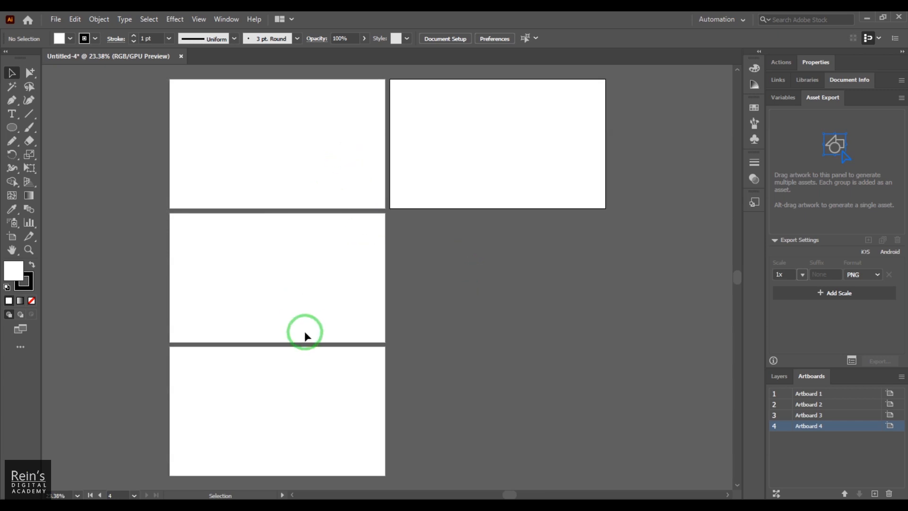
mouse_move(657, 210)
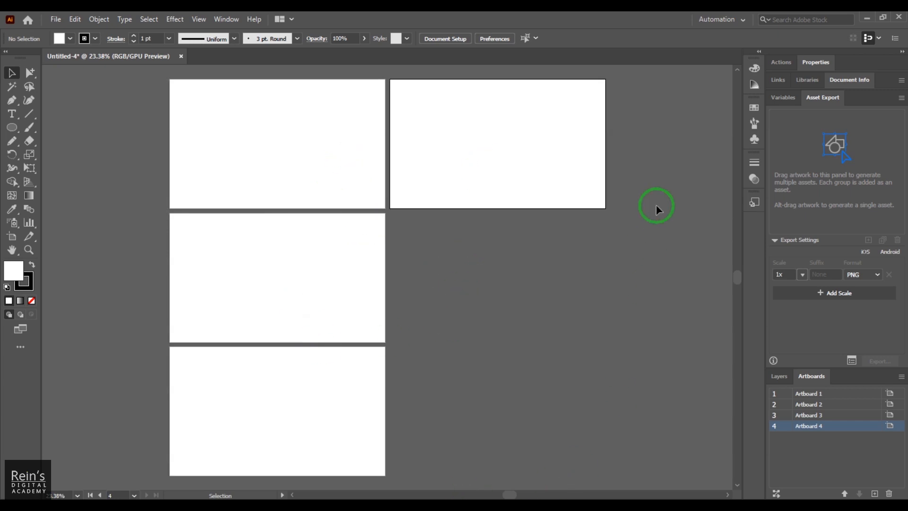
mouse_move(716, 466)
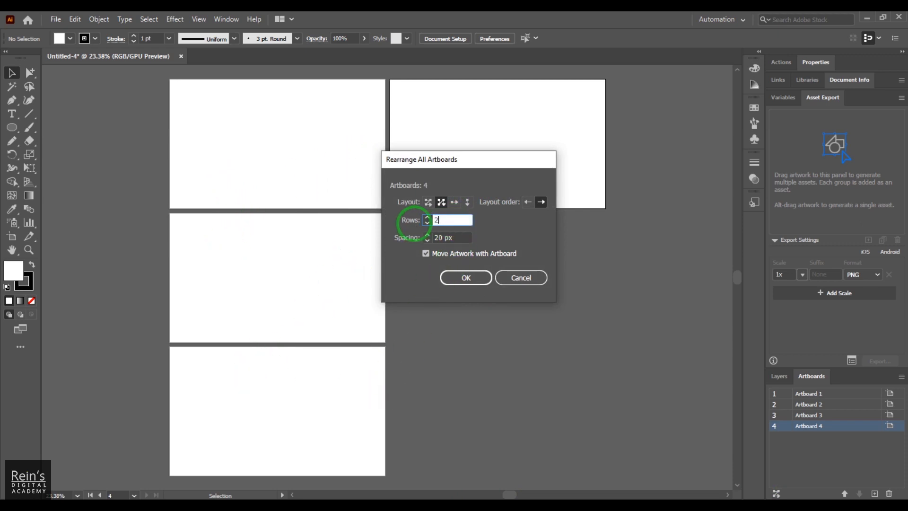
Rearrange again with 2 rows, giving a two-by-two grid of artboards
click(465, 277)
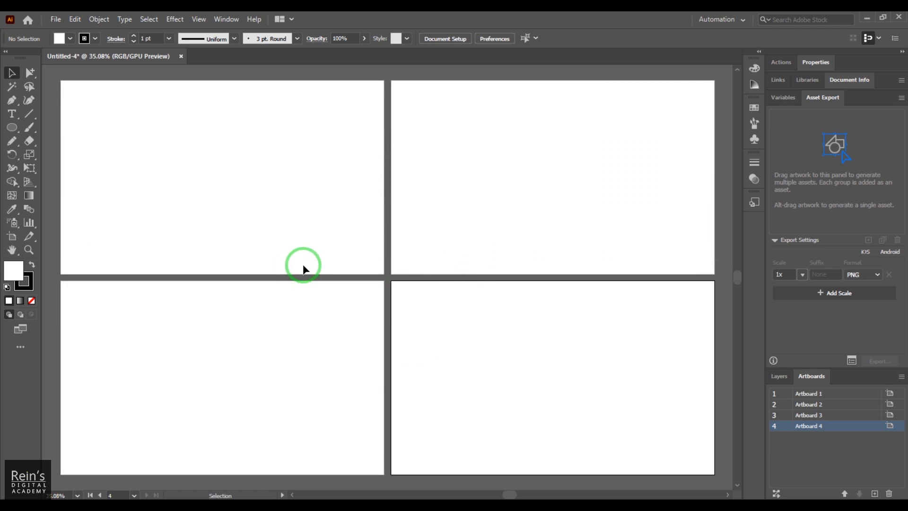
scroll(down, 3)
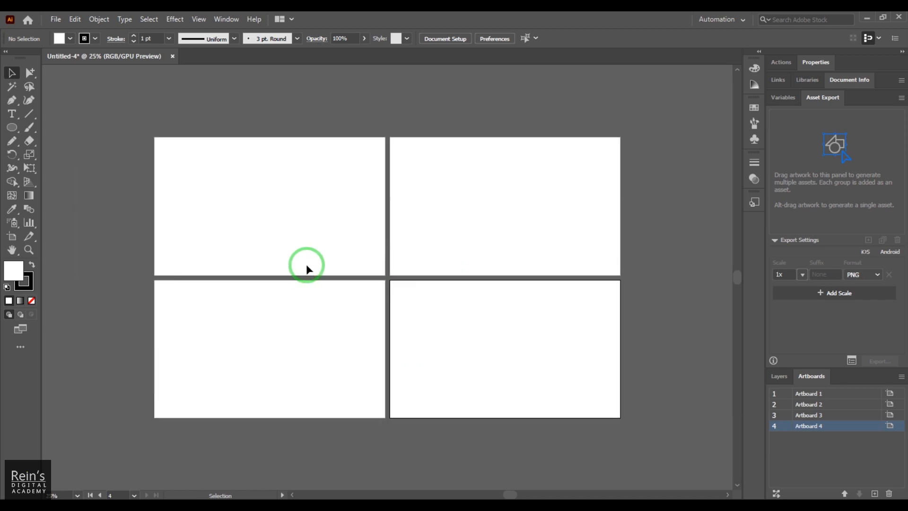
mouse_move(433, 248)
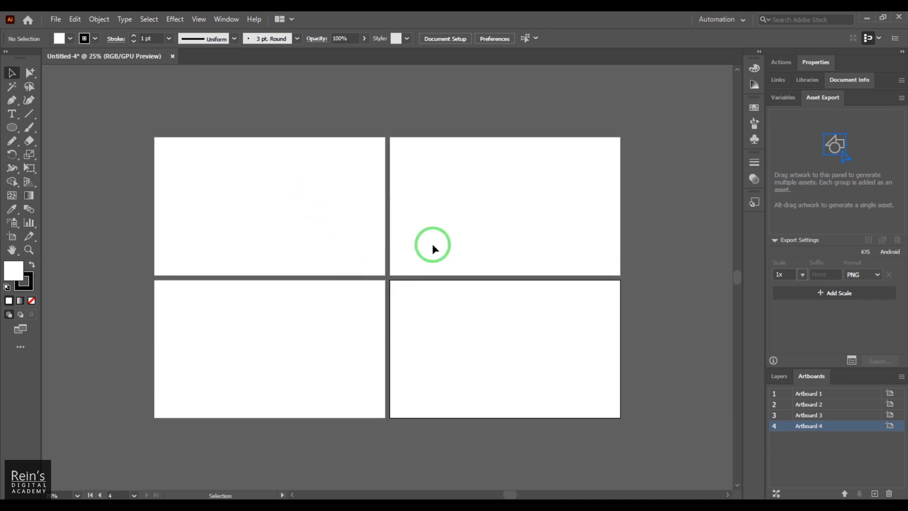
mouse_move(475, 342)
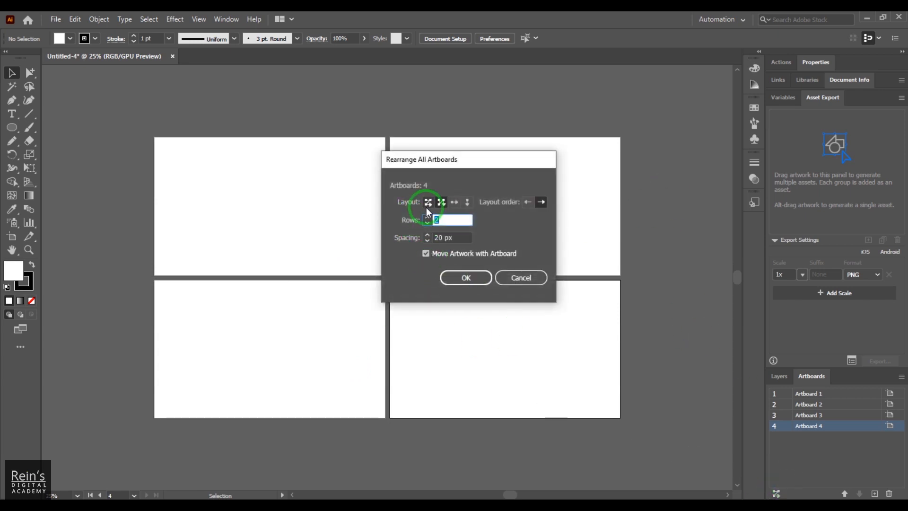
Try Grid by Row, then apply Arrange by Row for a single horizontal row of four artboards
click(427, 202)
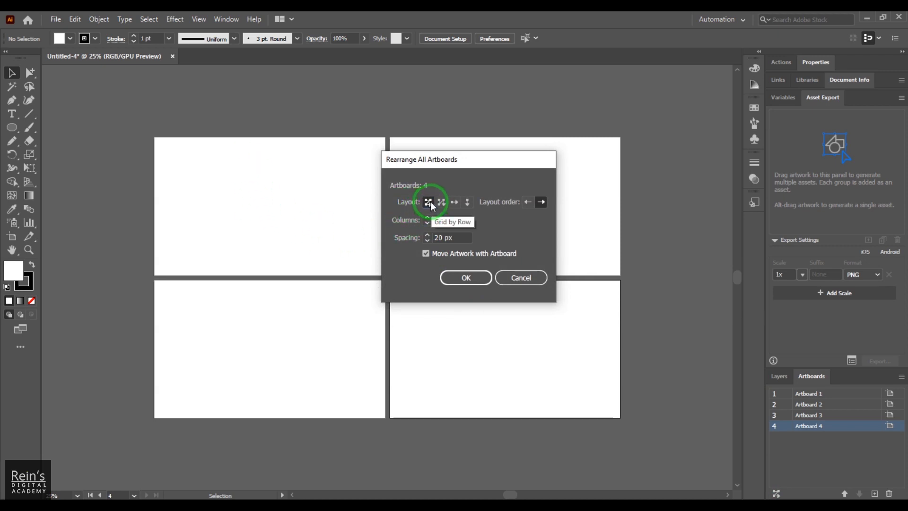
click(427, 201)
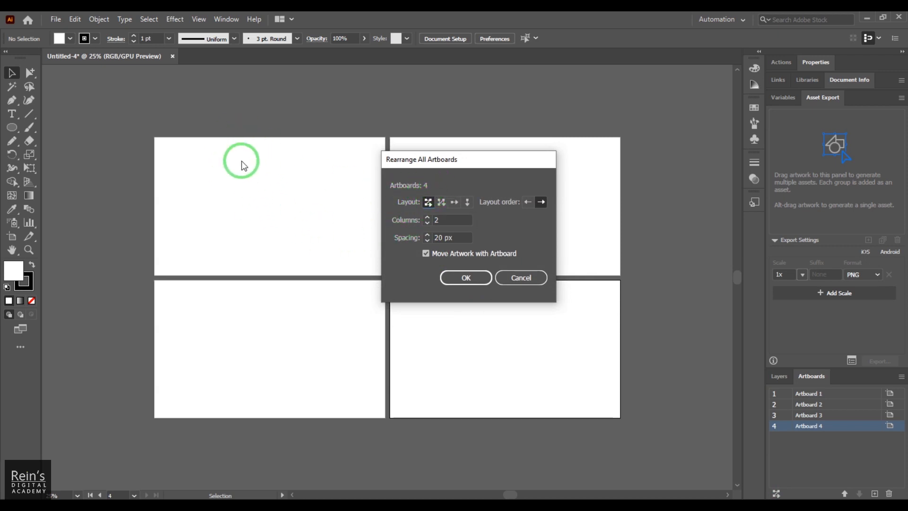
mouse_move(302, 320)
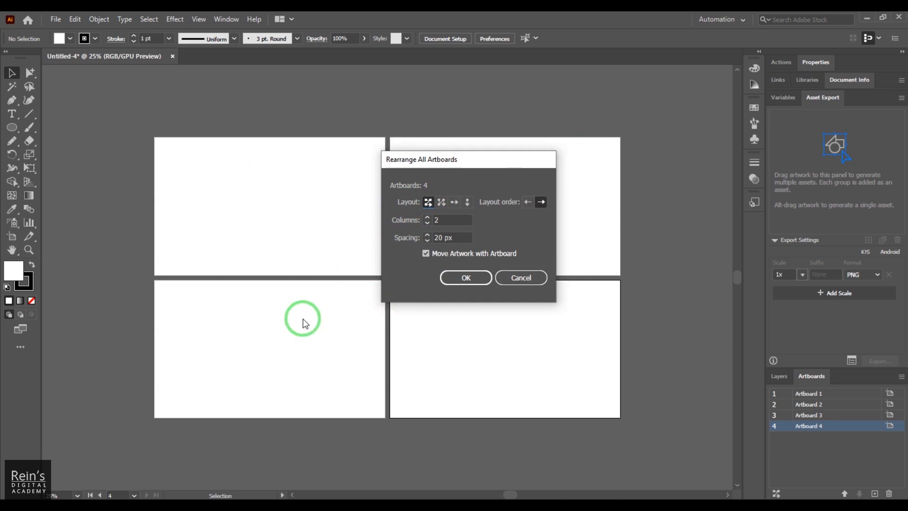
mouse_move(466, 180)
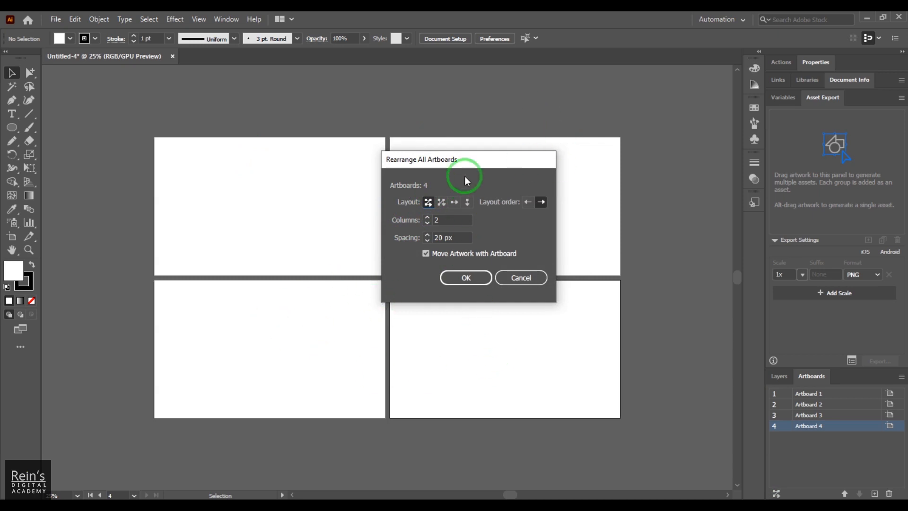
click(469, 143)
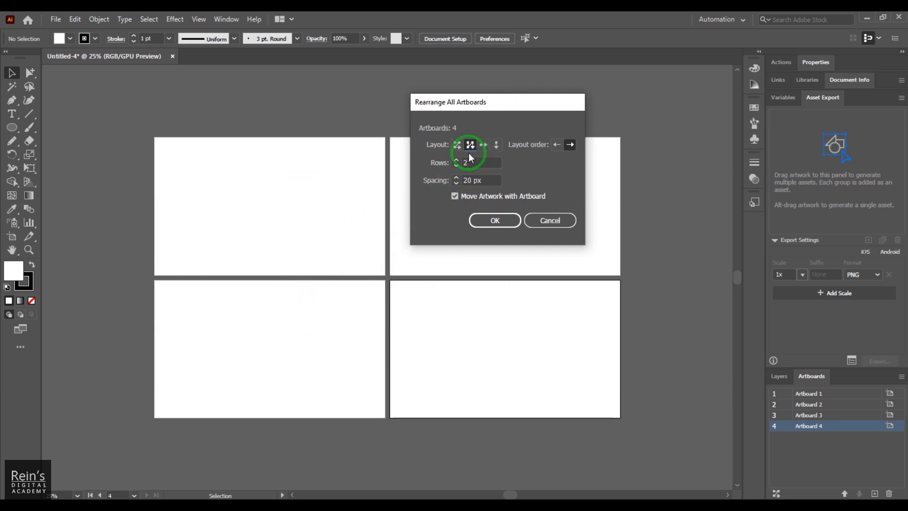
click(484, 143)
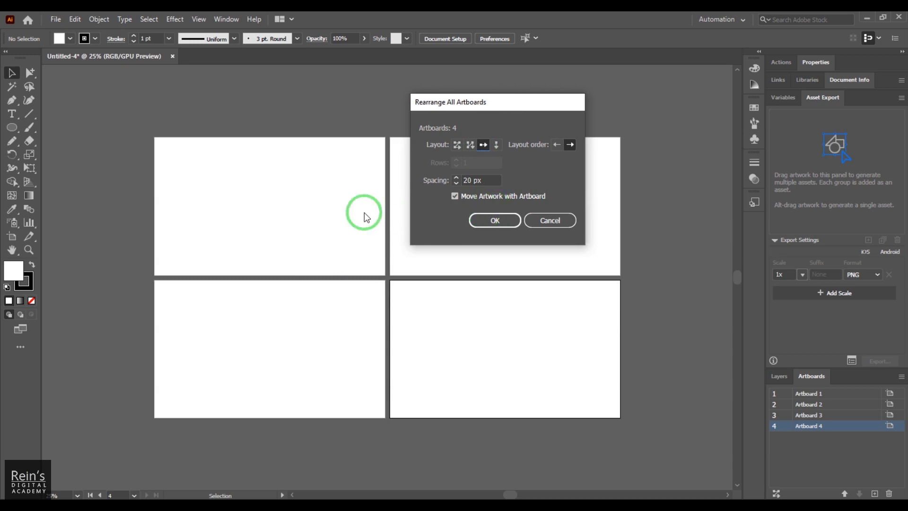
mouse_move(280, 259)
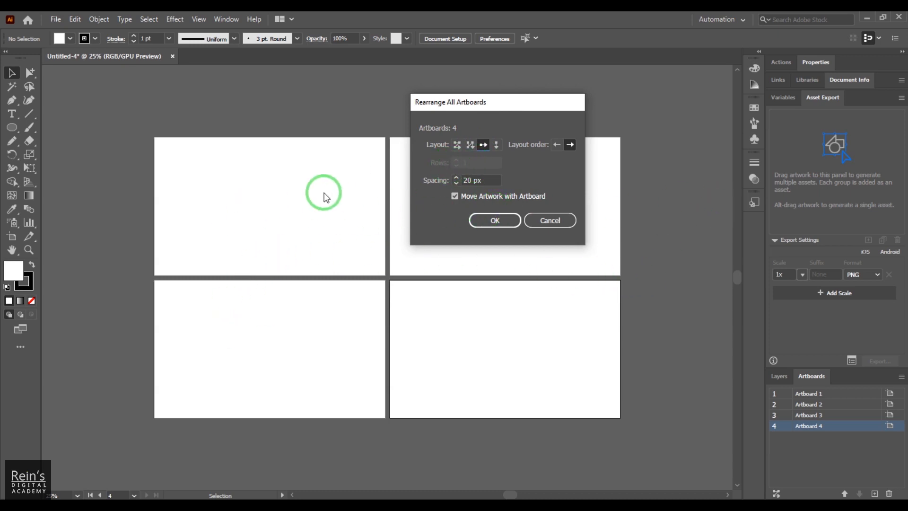
click(493, 220)
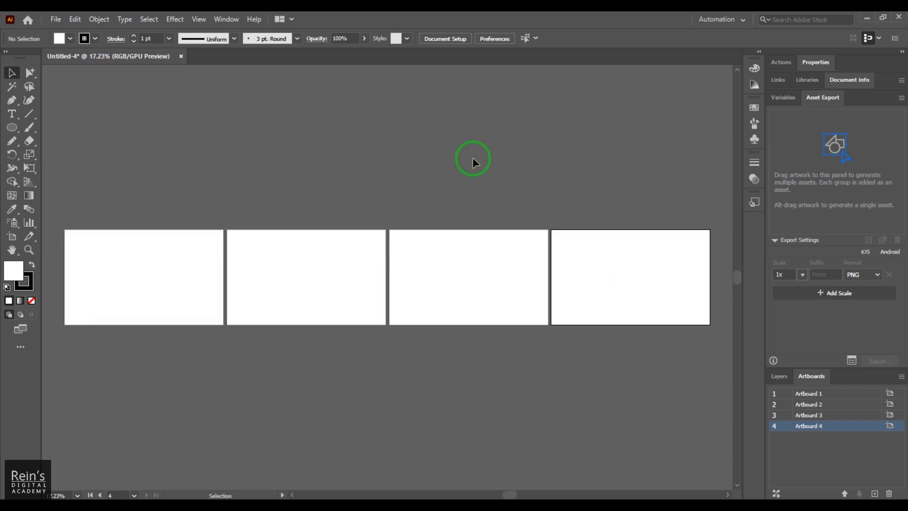
mouse_move(774, 465)
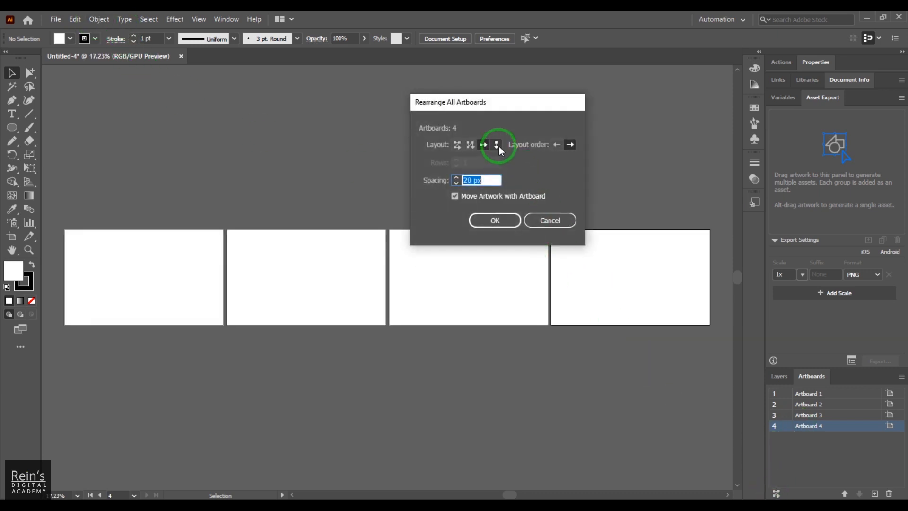
Stack the artboards in a single column, then reopen Rearrange All Artboards and adjust the spacing
click(494, 220)
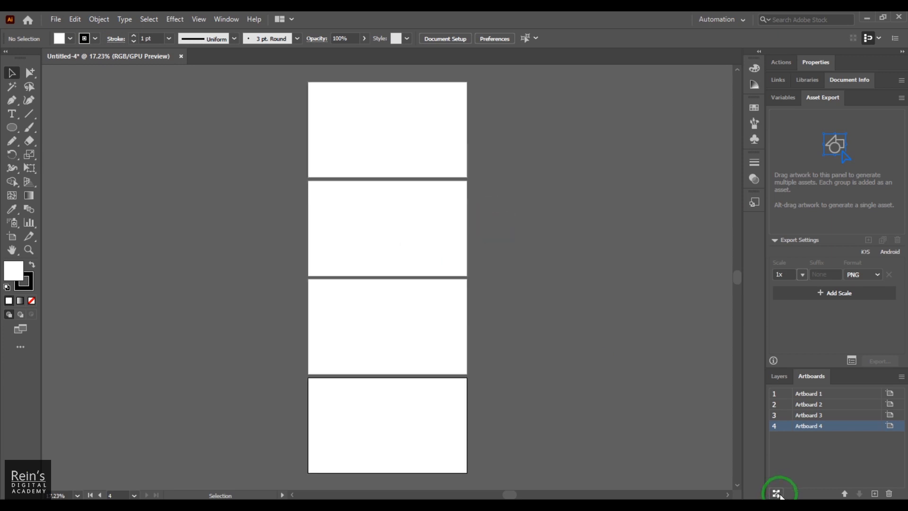
click(778, 493)
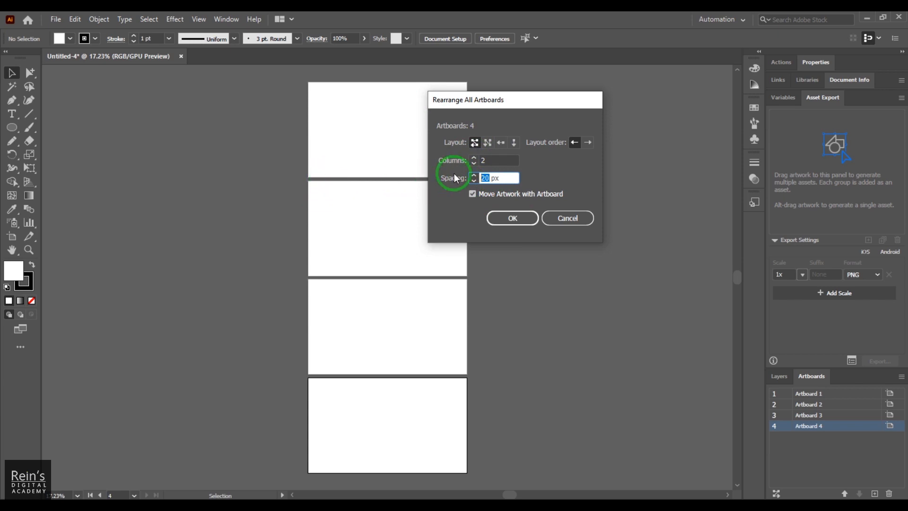
click(511, 217)
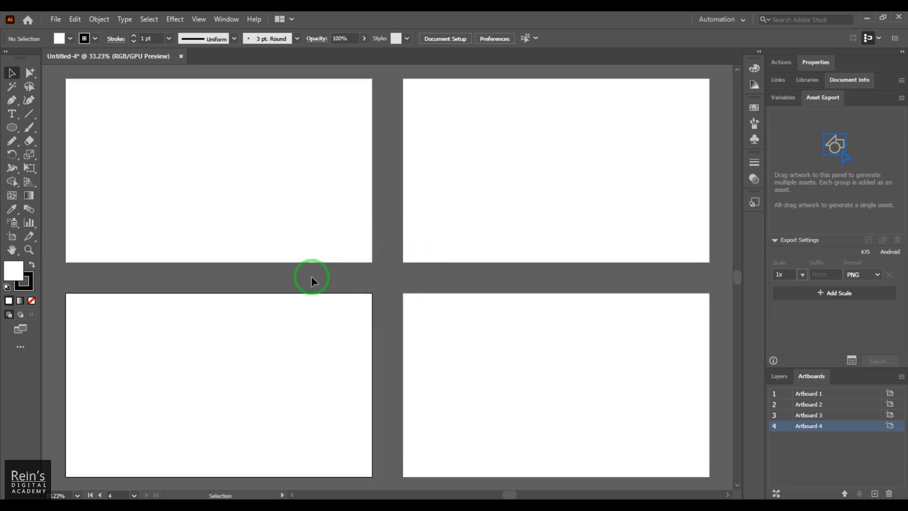
mouse_move(435, 270)
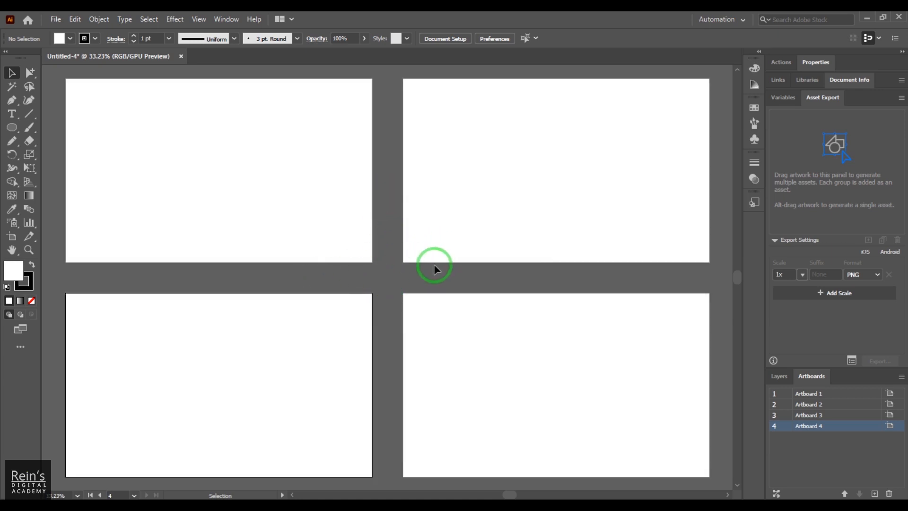
mouse_move(242, 156)
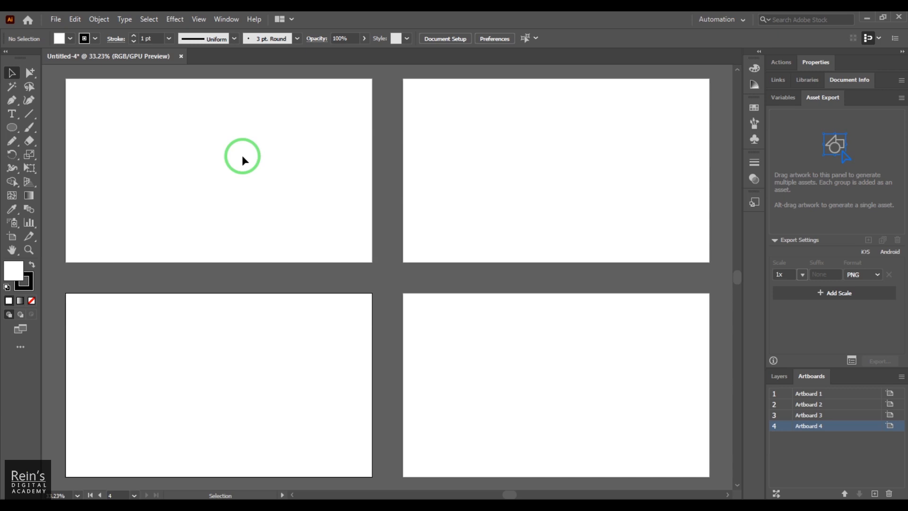
mouse_move(405, 204)
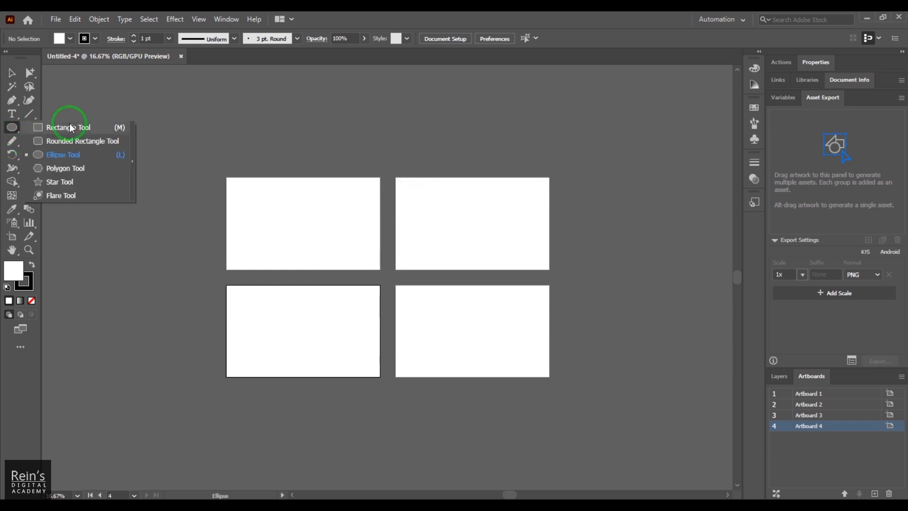
Draw a tall rectangle right of the artboards and fill it green
click(68, 127)
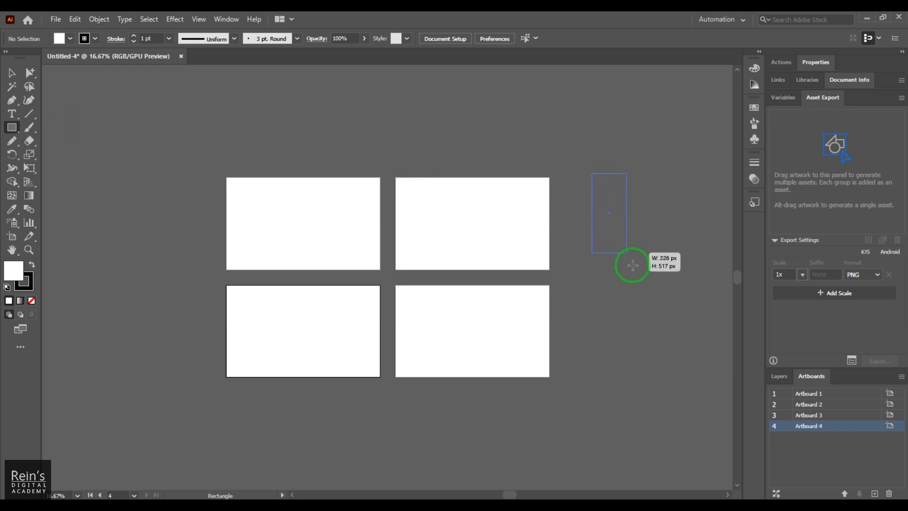
drag(592, 172, 670, 282)
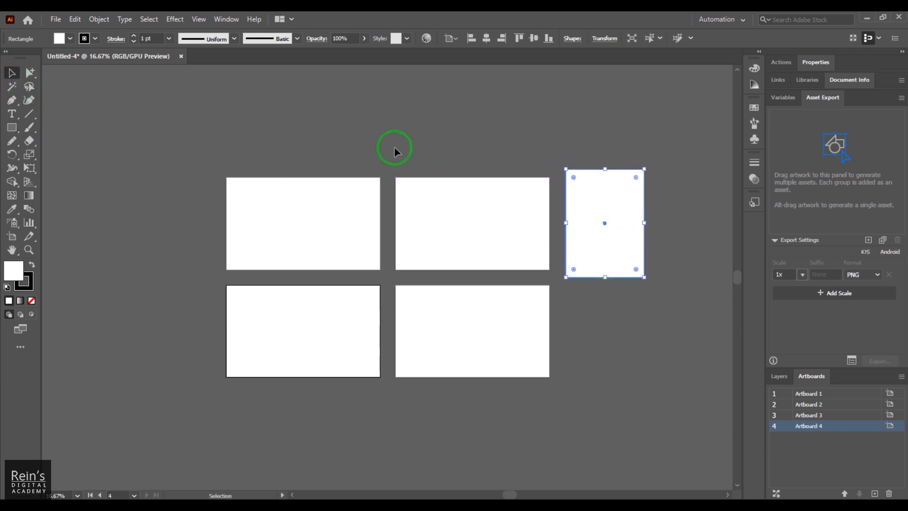
click(98, 18)
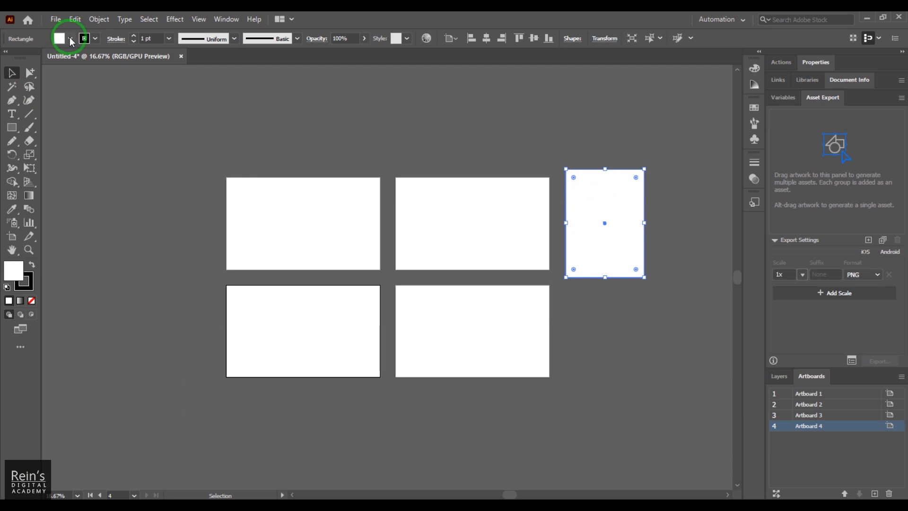
click(59, 38)
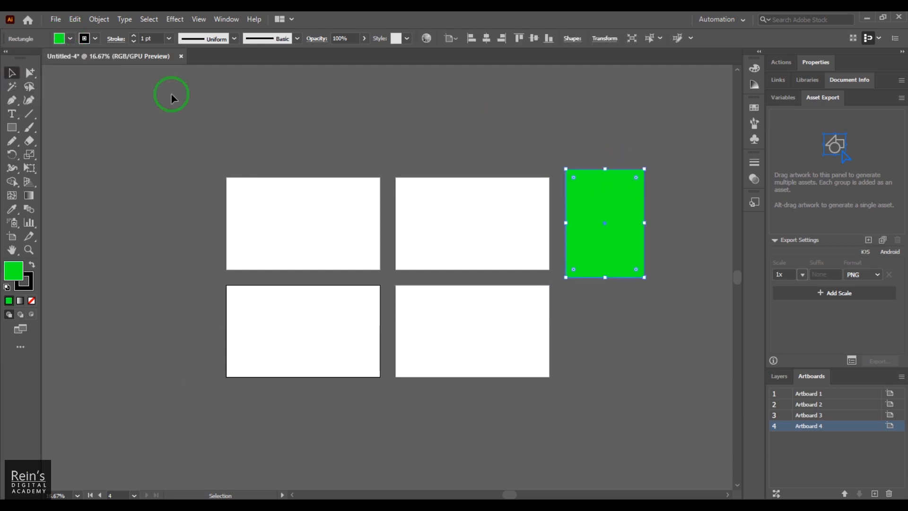
Convert the green rectangle into a fifth artboard via Object > Artboards
click(99, 19)
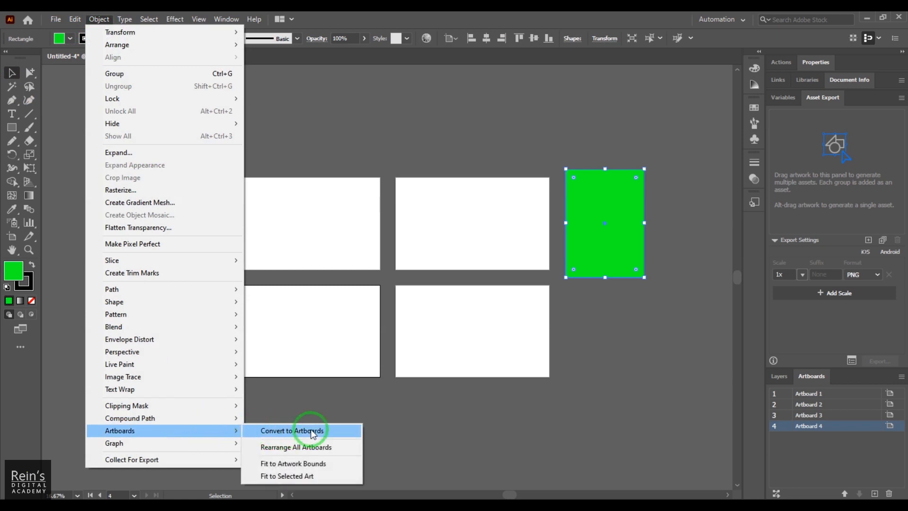
click(293, 430)
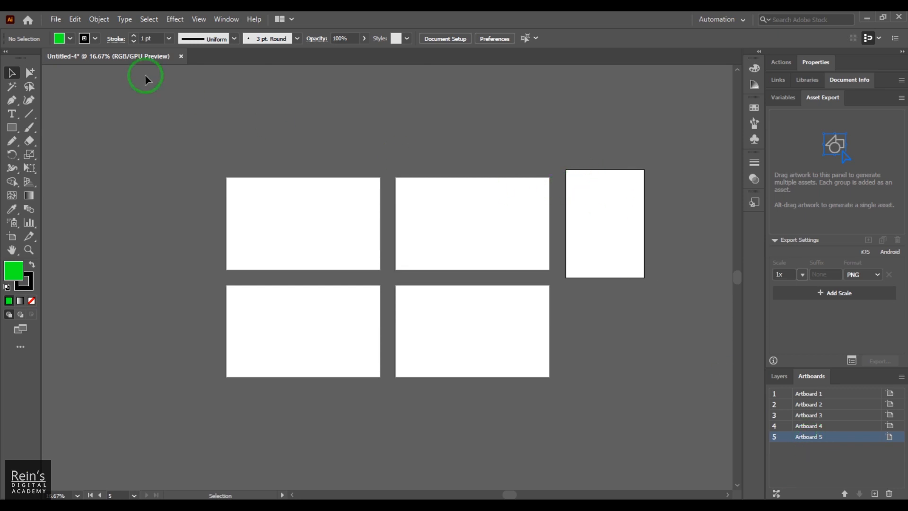
click(98, 19)
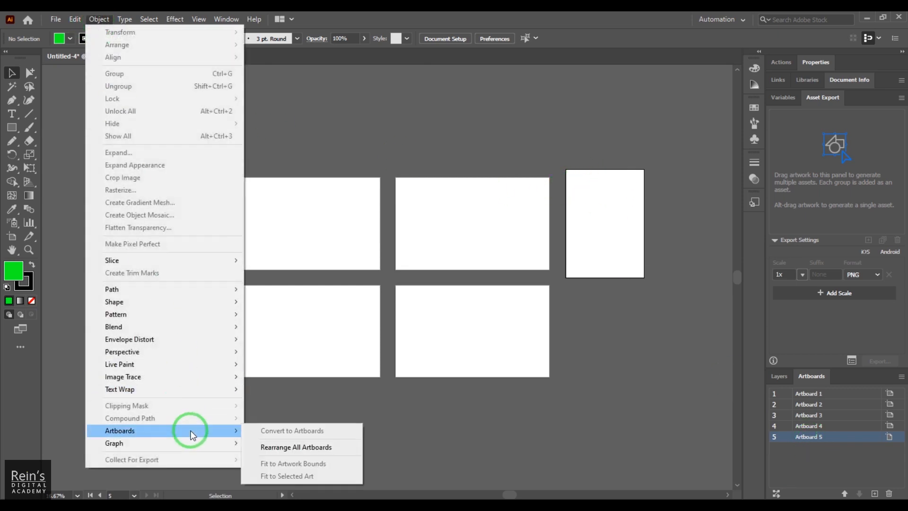
click(295, 447)
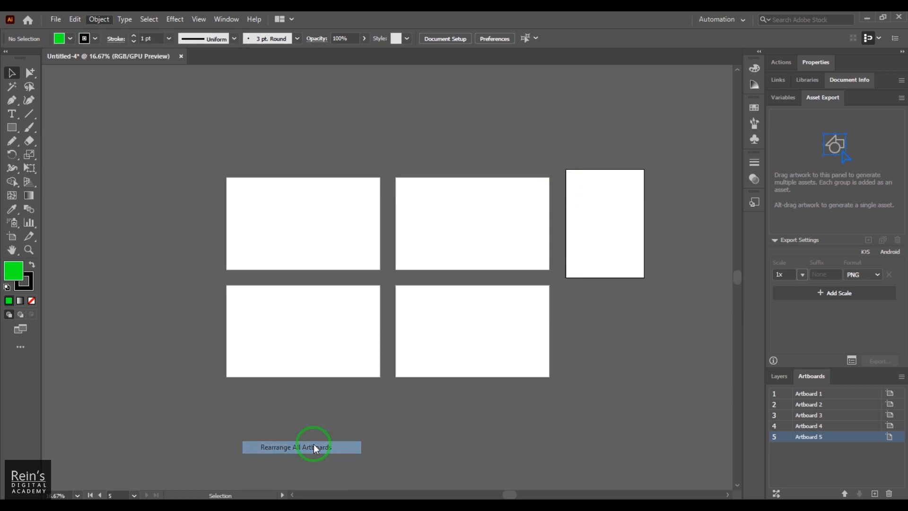
click(301, 447)
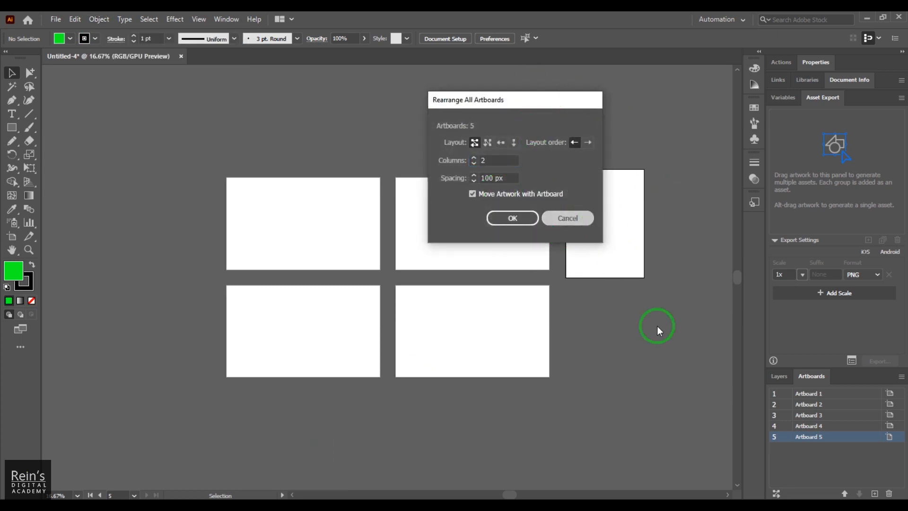
click(512, 217)
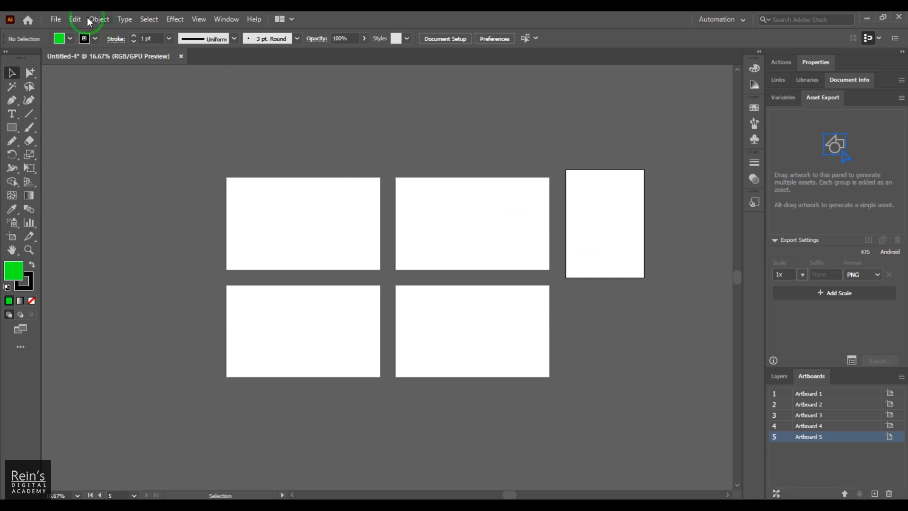
click(99, 18)
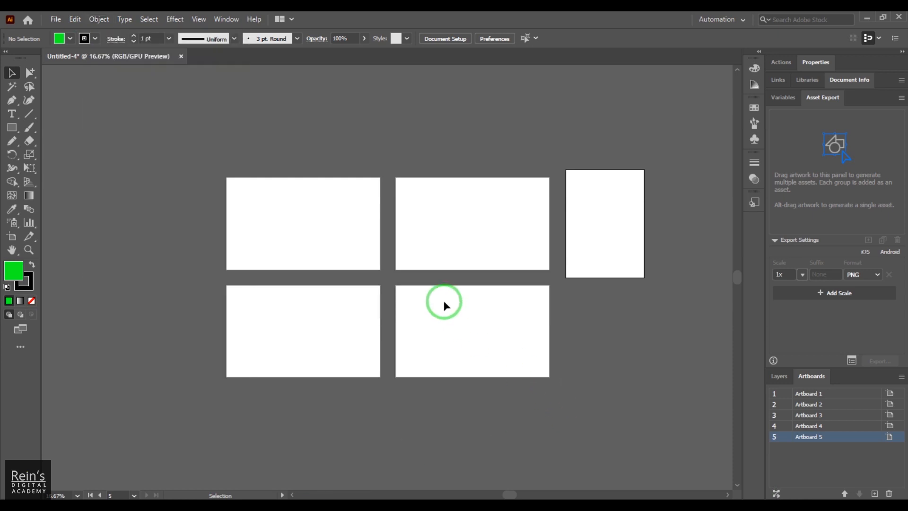
click(11, 128)
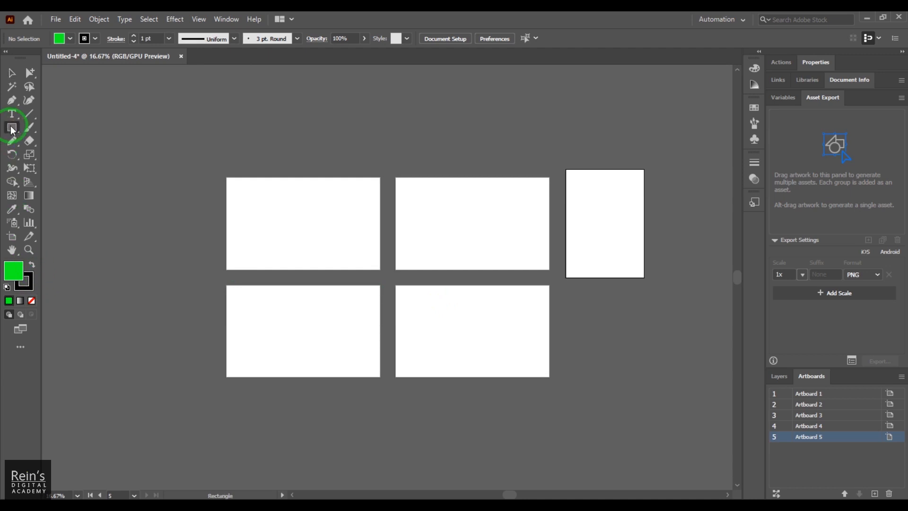
Draw three green circles, then fit the fifth artboard to the artwork bounds around them
click(11, 127)
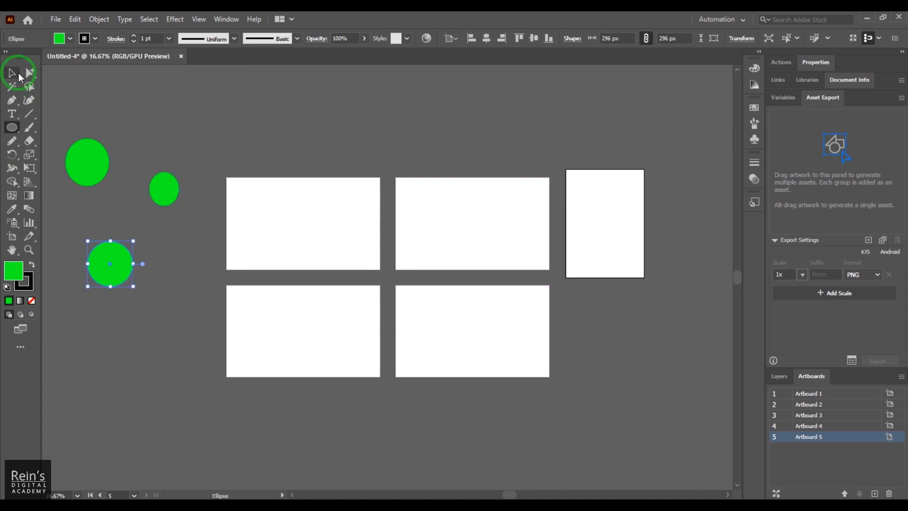
click(99, 19)
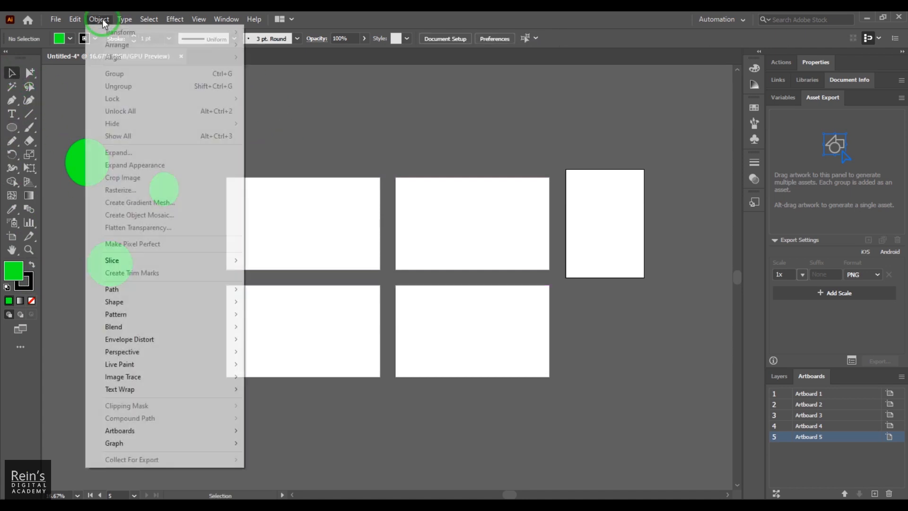
mouse_move(120, 430)
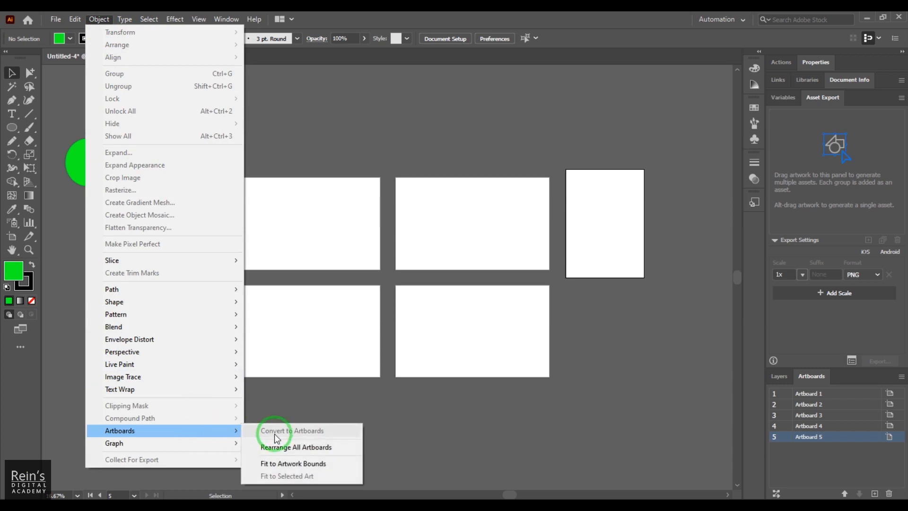
mouse_move(295, 466)
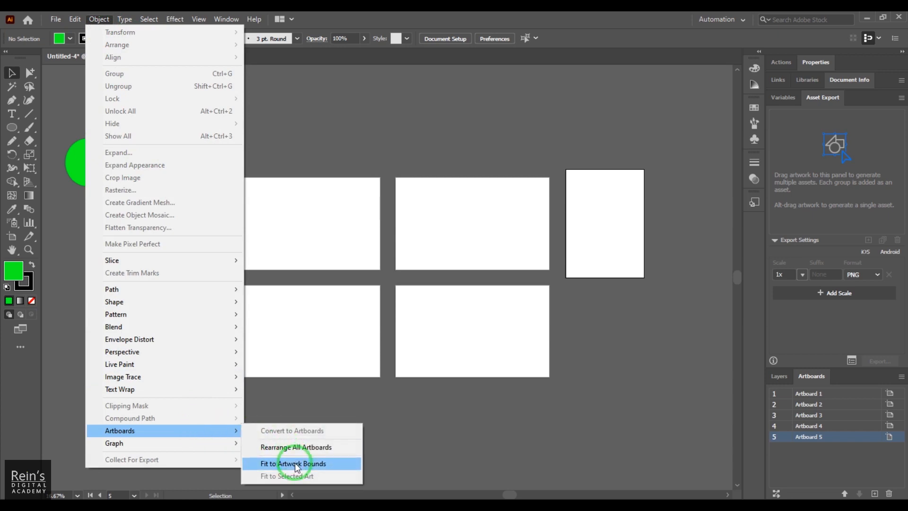
click(292, 463)
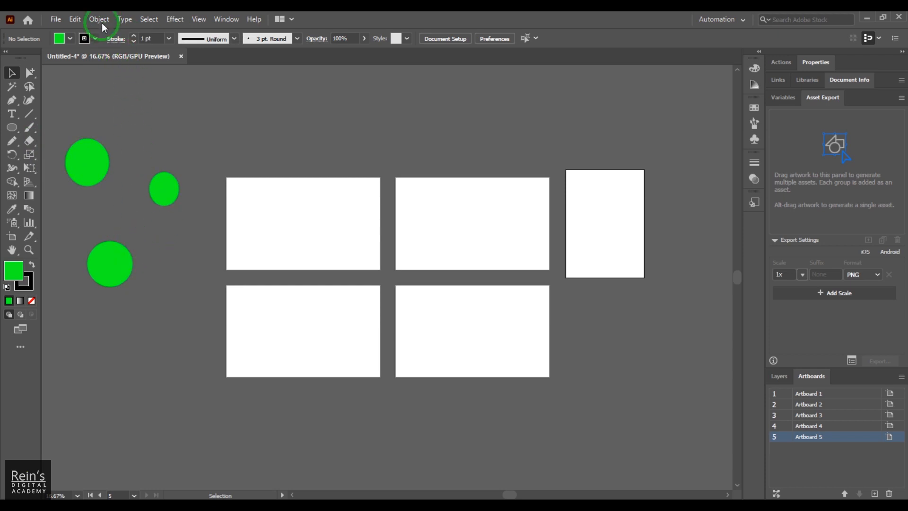
click(98, 19)
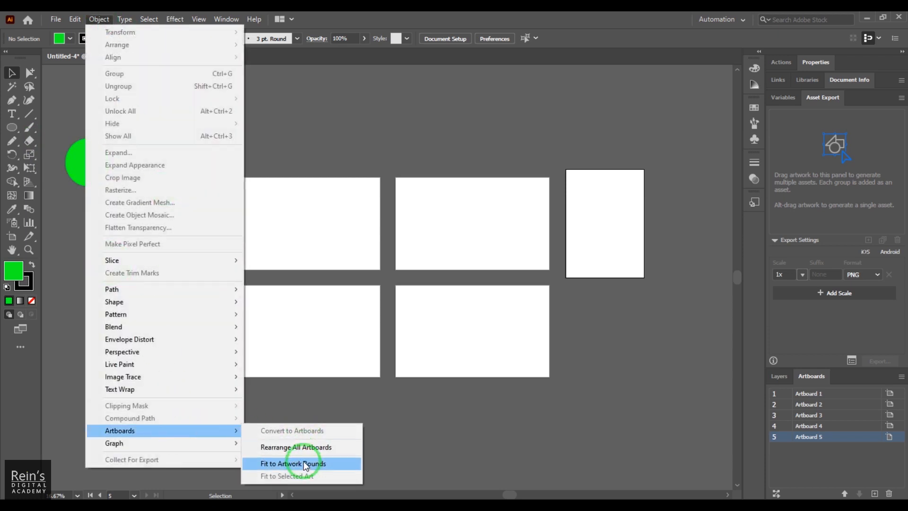
click(293, 463)
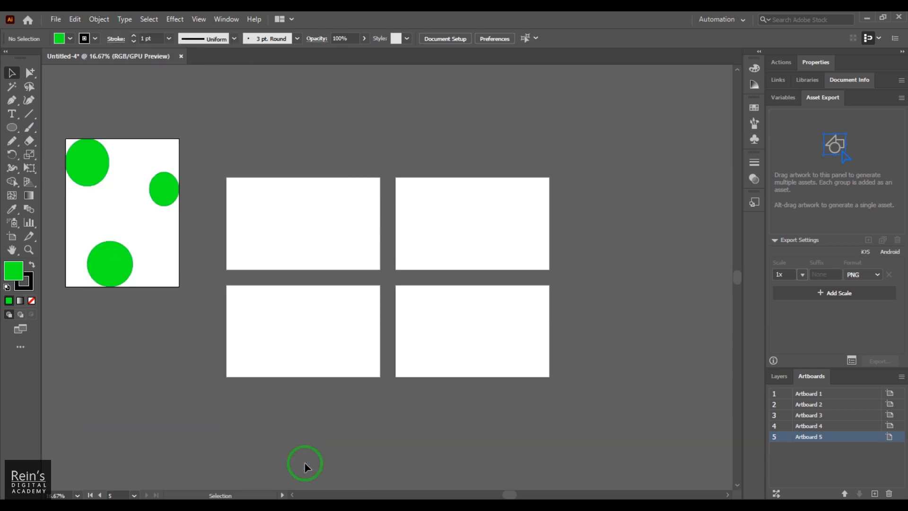
mouse_move(589, 210)
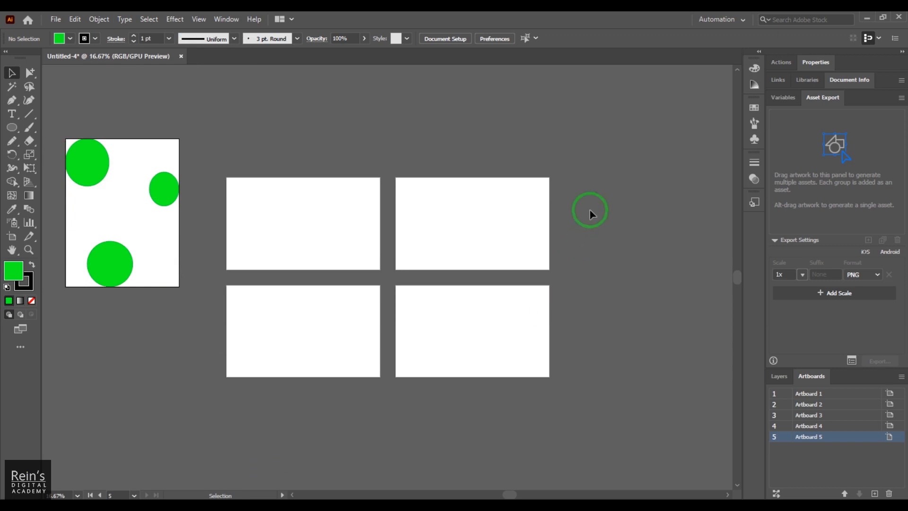
mouse_move(86, 201)
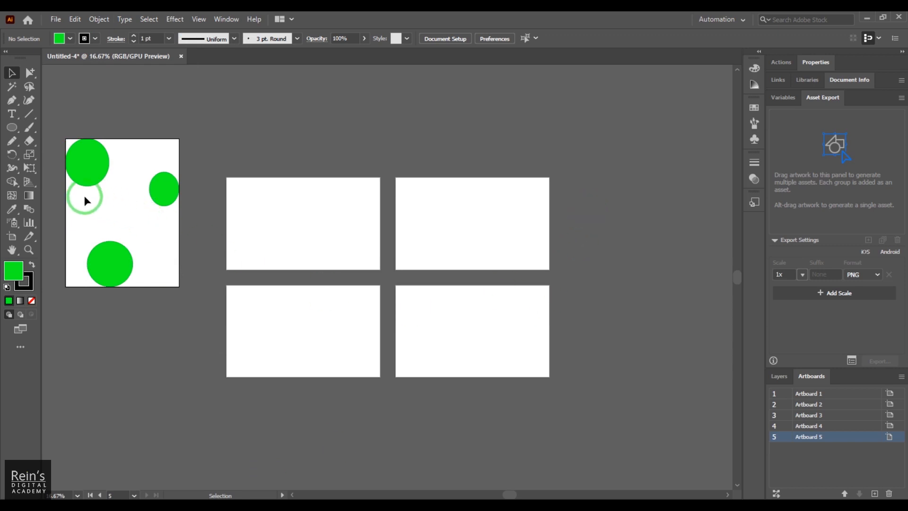
mouse_move(186, 282)
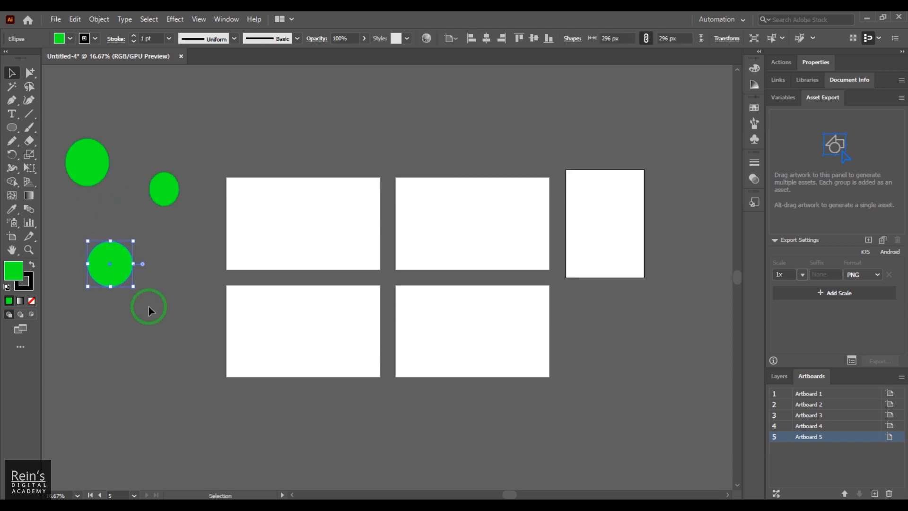
Select the top-left and bottom circles and fit the fifth artboard to the selected art only
click(98, 19)
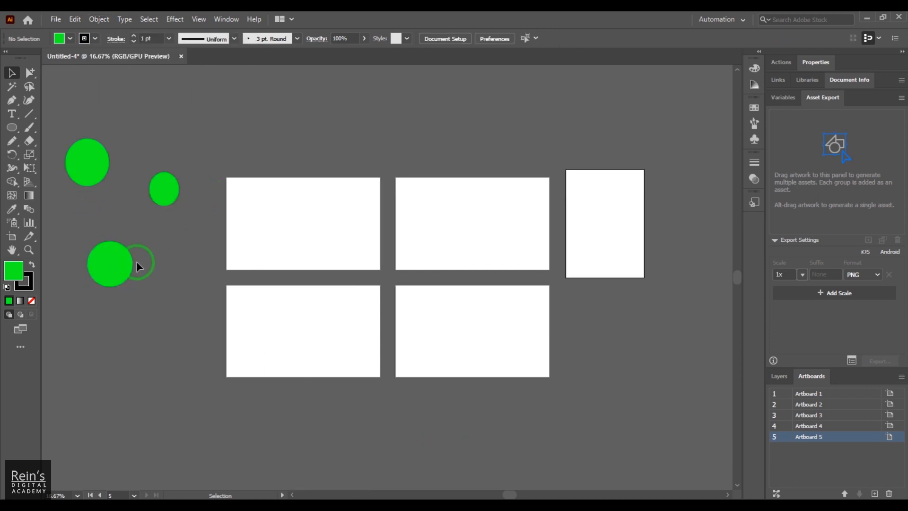
click(108, 264)
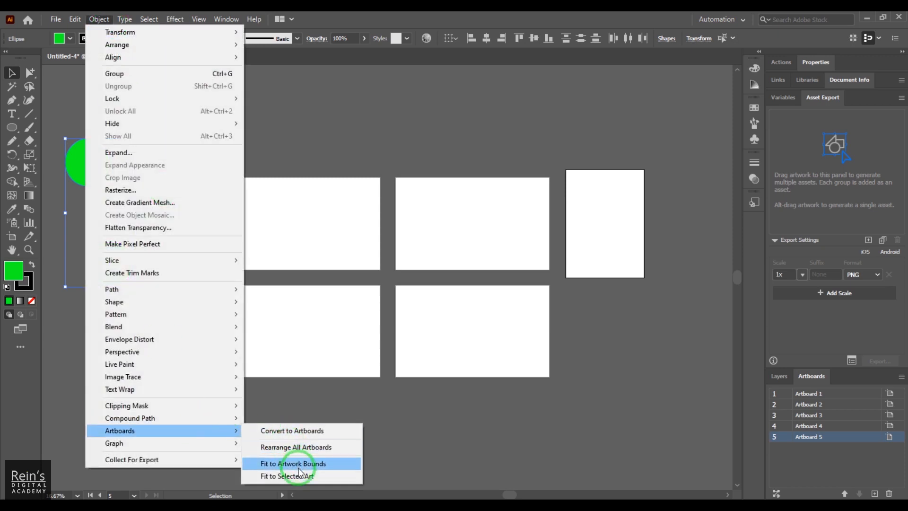
click(293, 464)
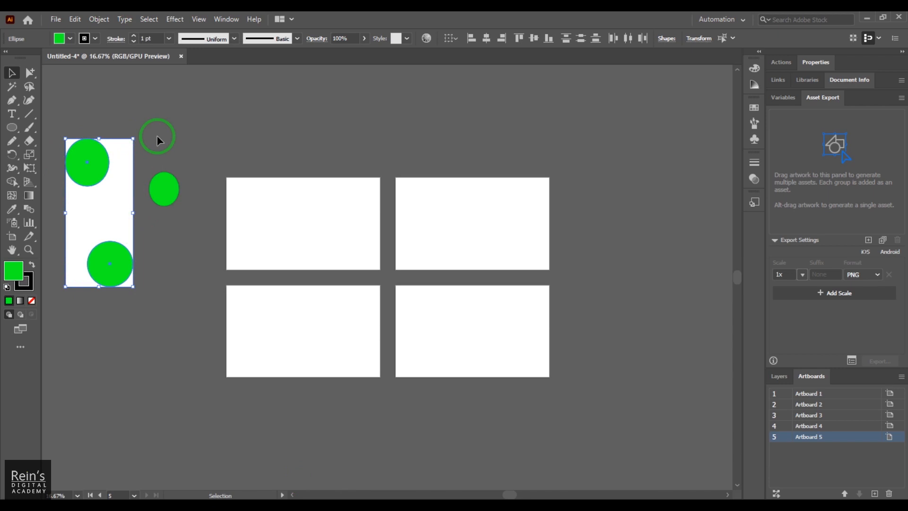
Rearrange all five artboards, moving the circle artboard below the grid
click(388, 406)
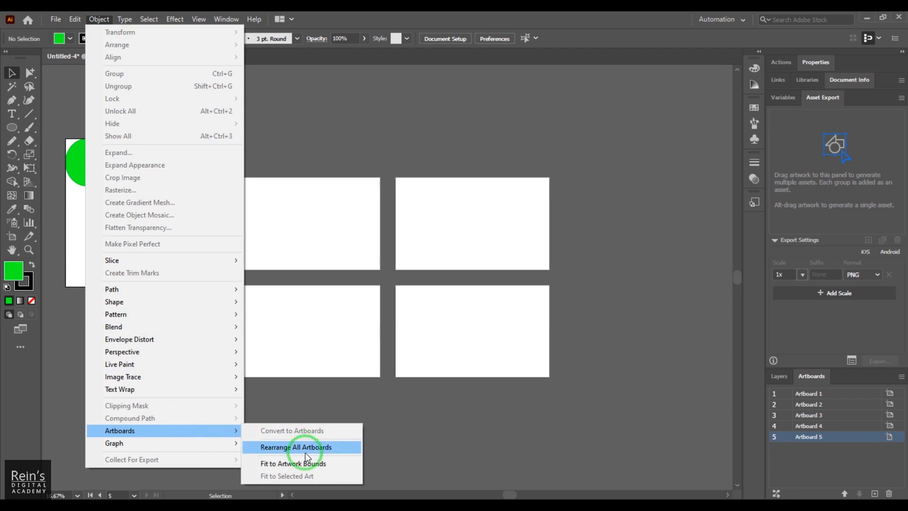
click(296, 446)
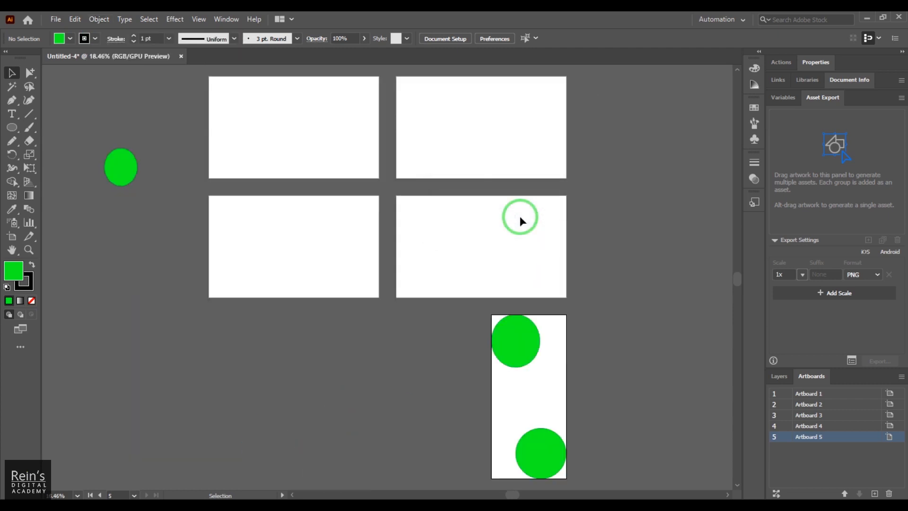